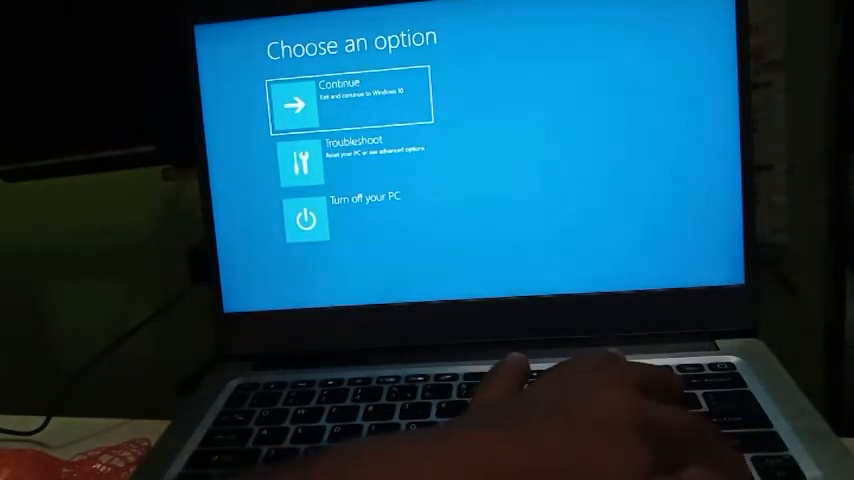
# Move the Choose an option selection down from Continue to Troubleshoot with the Down arrow
pyautogui.press('Down')
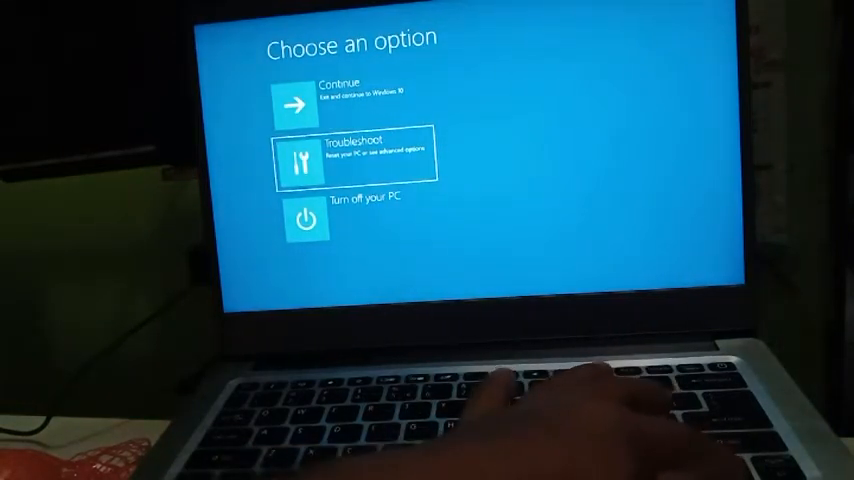